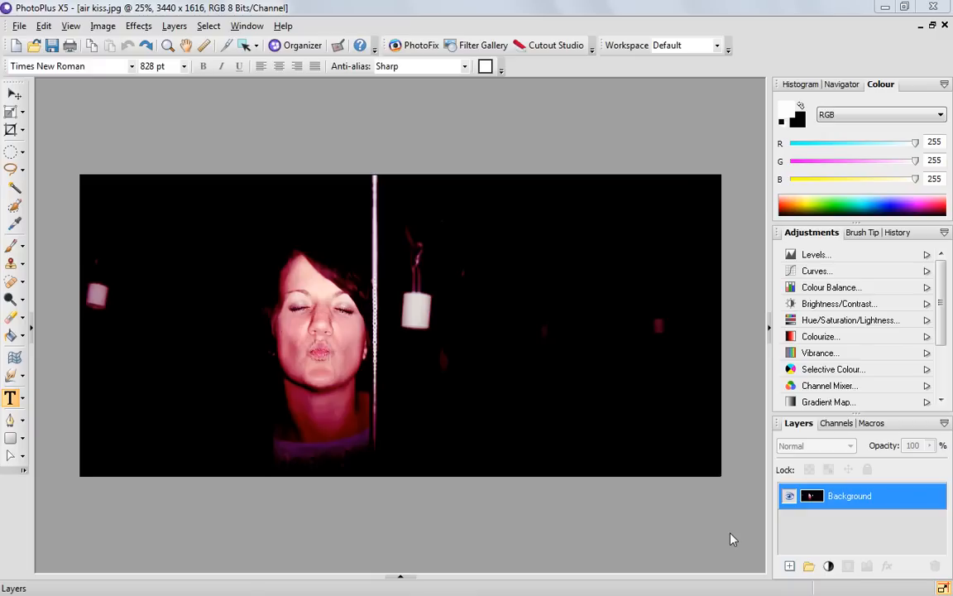
mouse_move(853, 495)
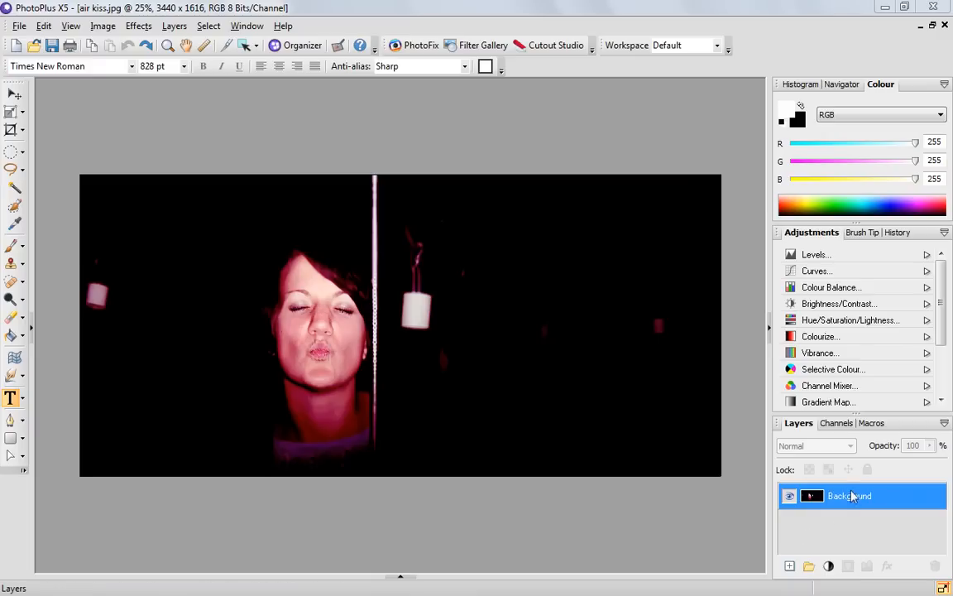
mouse_move(852, 498)
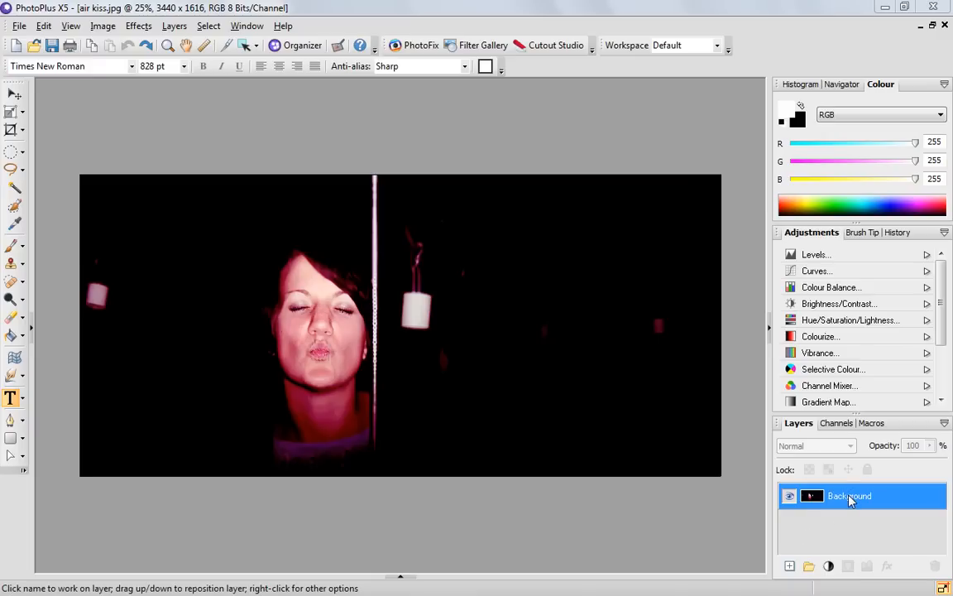
Step: Duplicate the Background layer via its right-click menu to create Background Copy
right_click(848, 496)
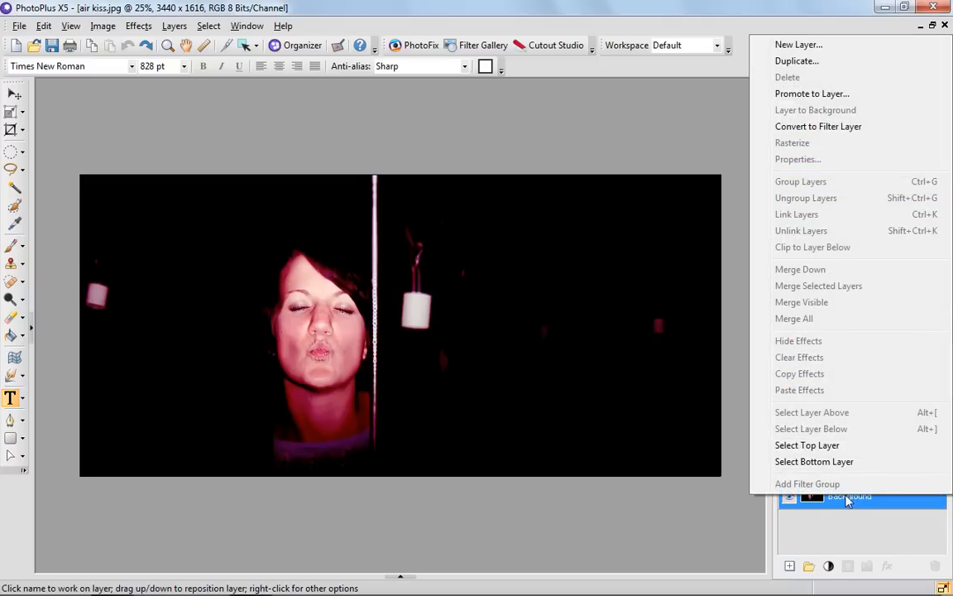
click(795, 61)
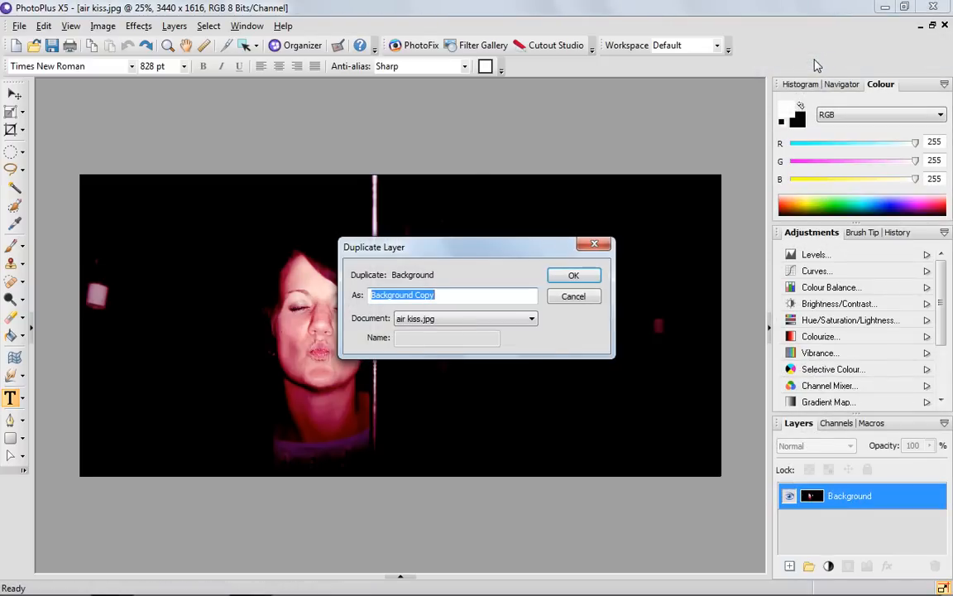
click(573, 274)
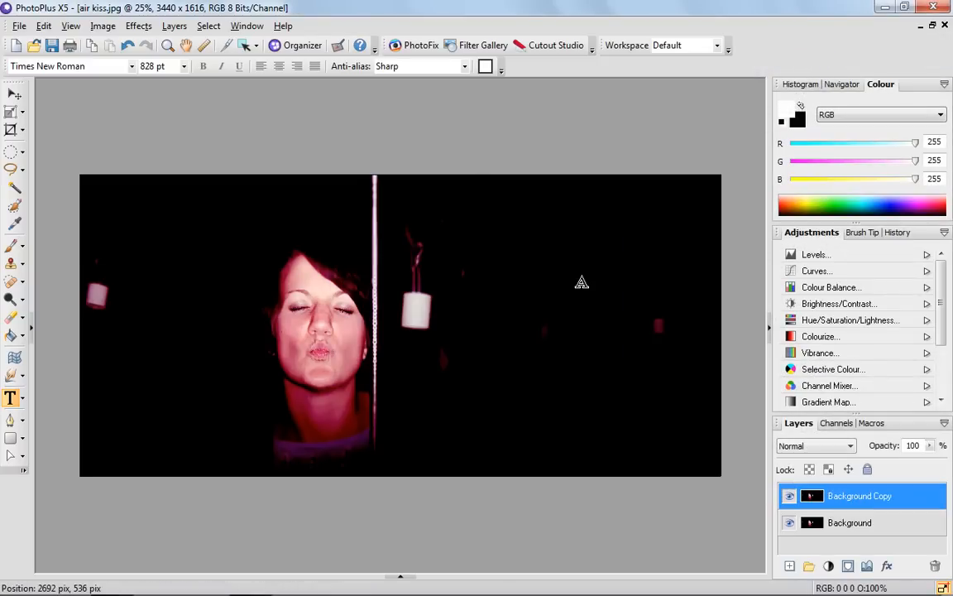
mouse_move(238, 295)
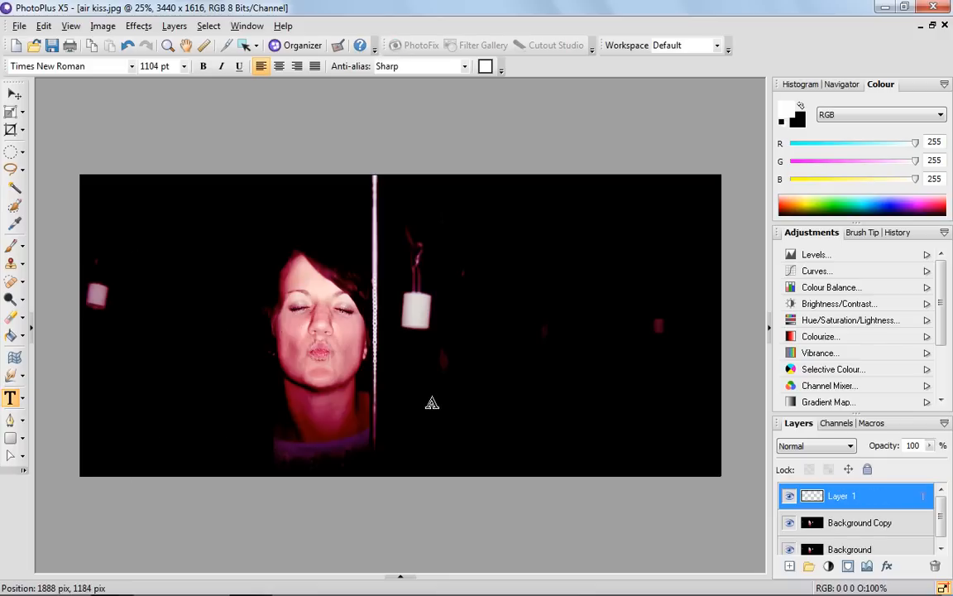
Step: Type the word 'kiss' onto the canvas as a new text layer
text(ki)
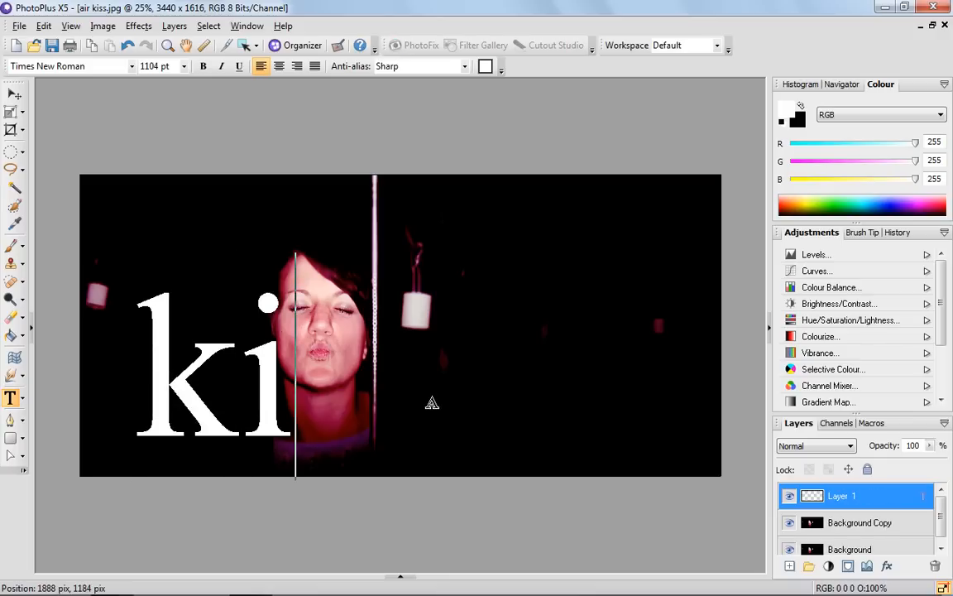
text(ss)
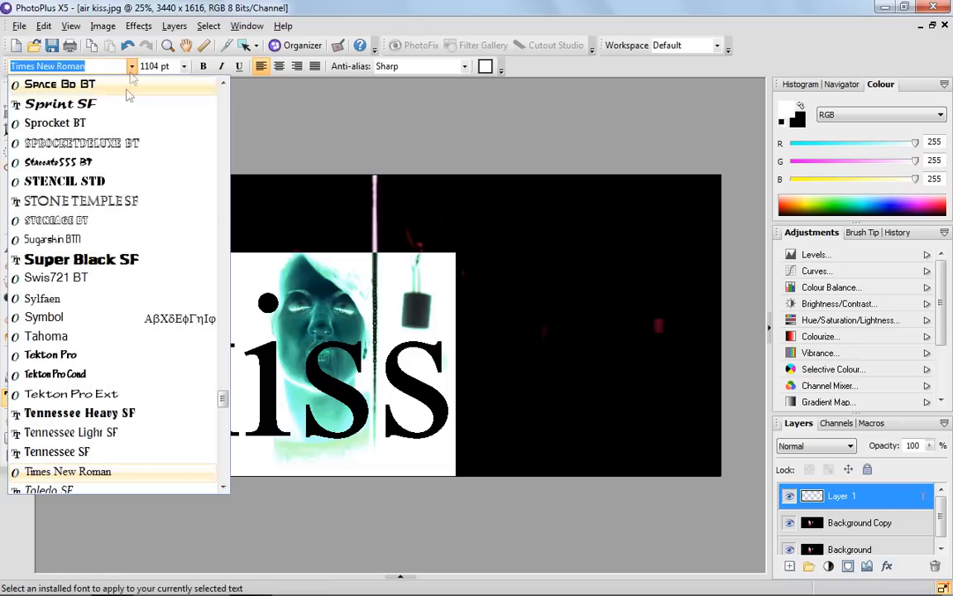
Step: Try Super Black SF, then set the 'kiss' text in Ultra Serif SF and finish editing
click(81, 259)
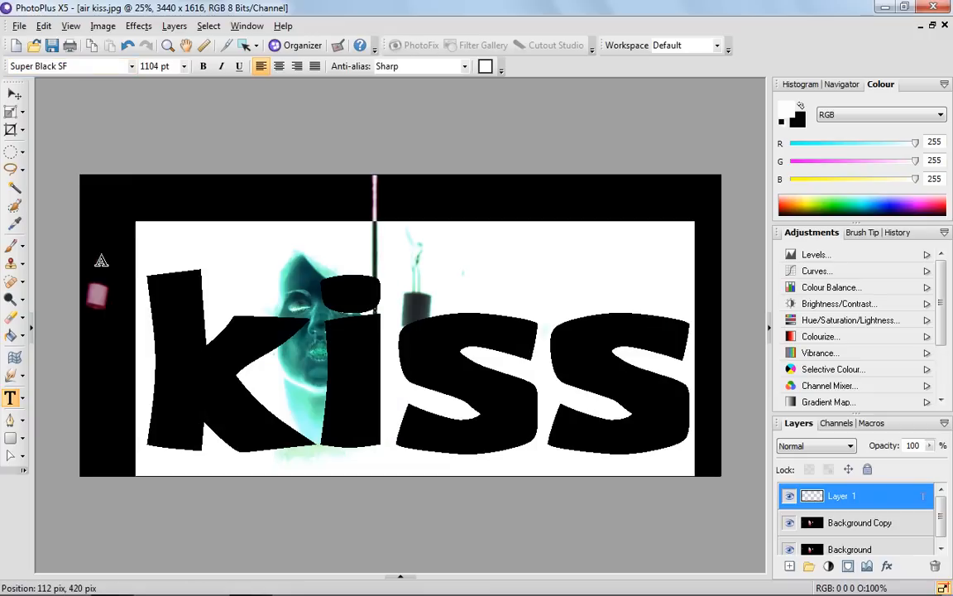
click(130, 66)
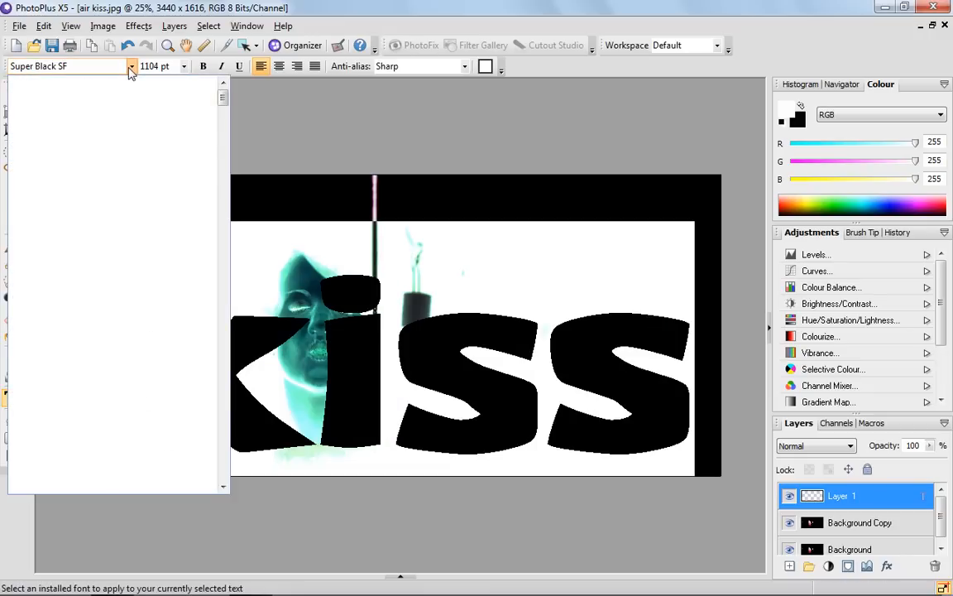
click(130, 67)
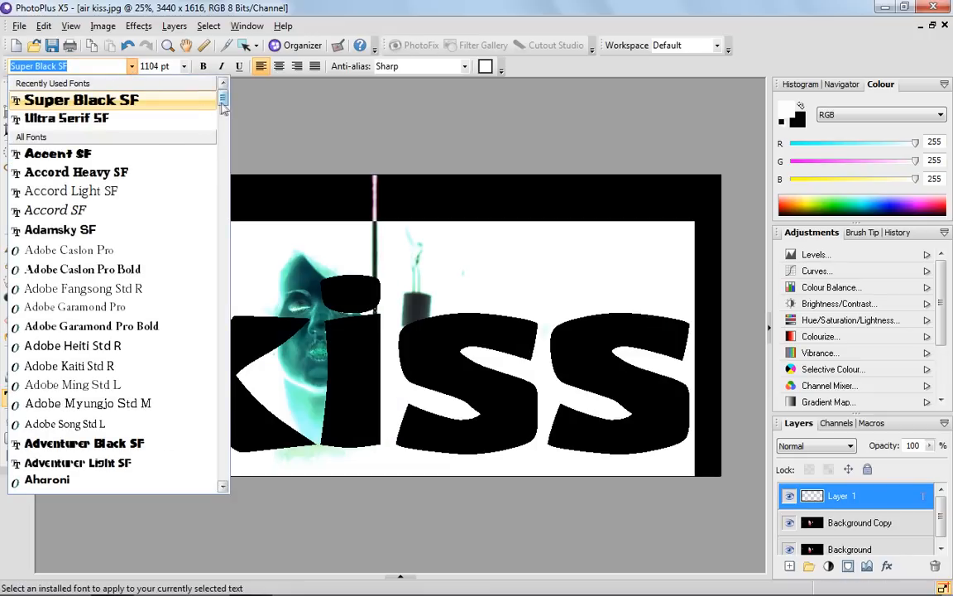
click(67, 118)
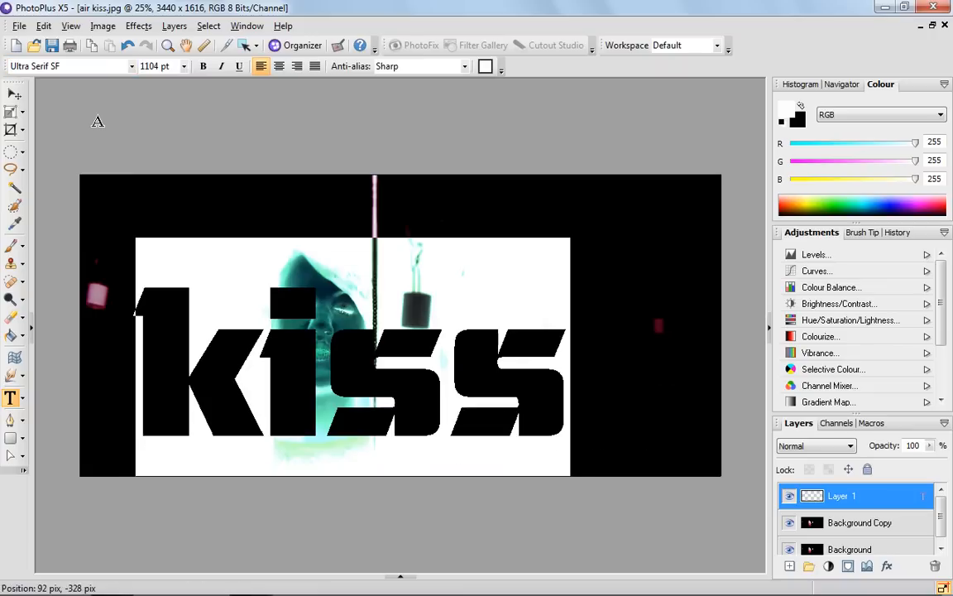
click(15, 94)
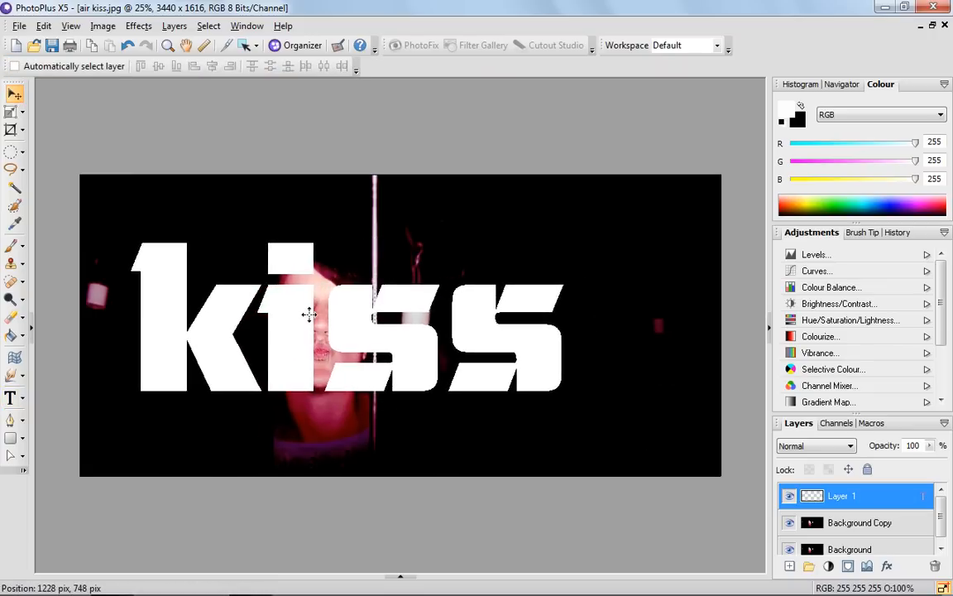
Step: Drag the 'kiss' text slightly down and to the left on the photo
drag(308, 314, 329, 329)
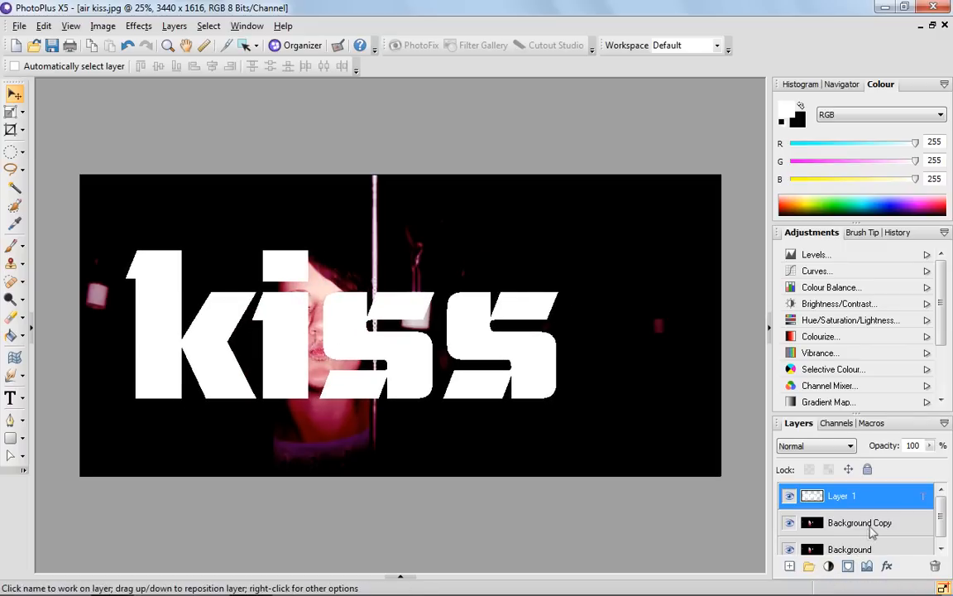
Step: Select Background Copy and hide the original Background layer to leave transparency
click(860, 522)
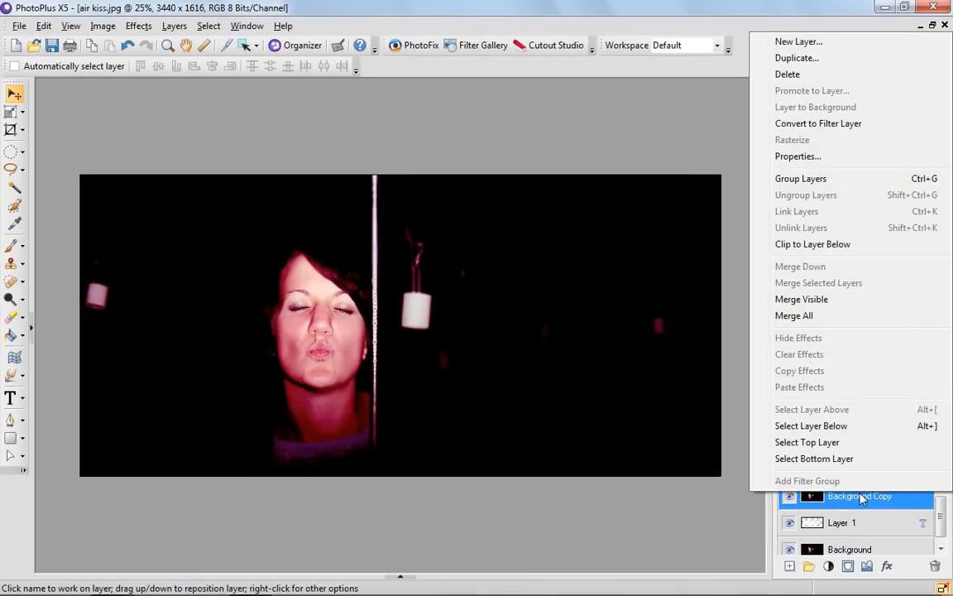
mouse_move(860, 354)
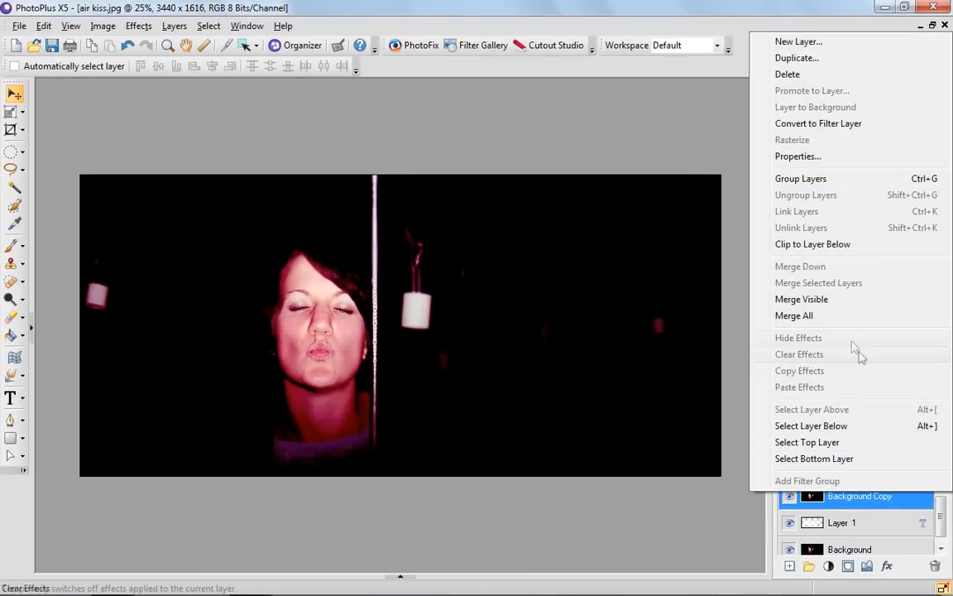
mouse_move(813, 244)
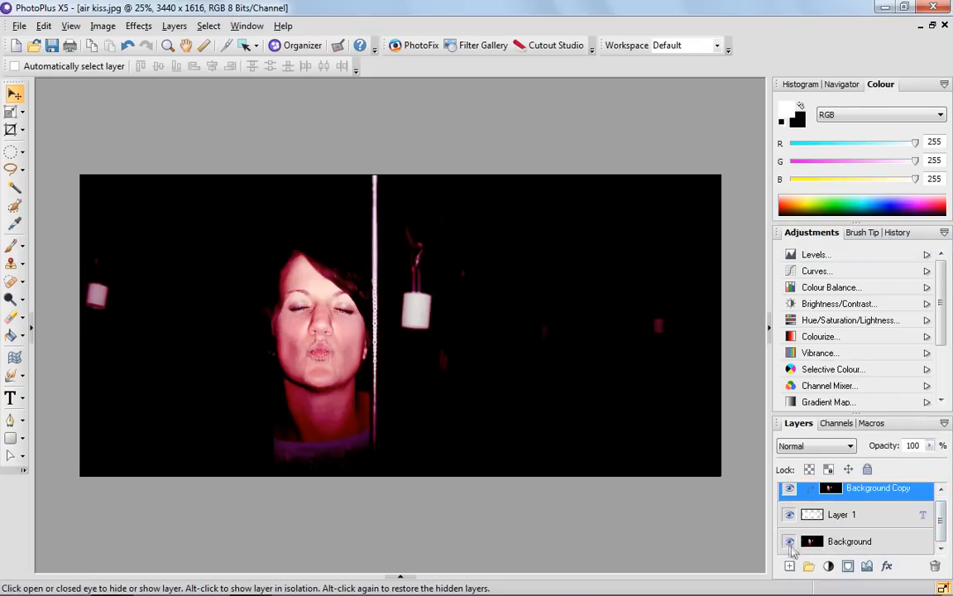
click(789, 541)
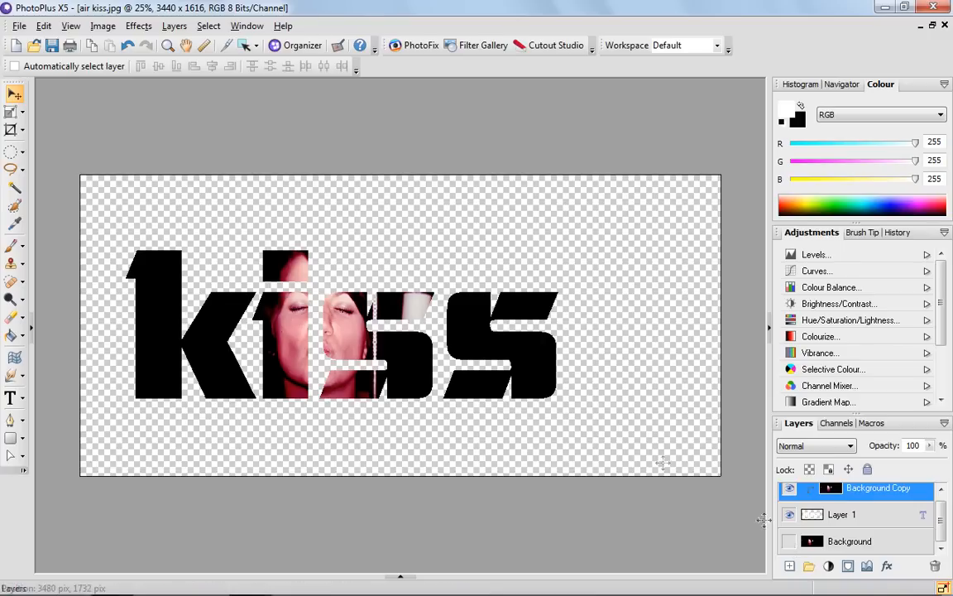
Step: Drag the clipped photo twice so the woman's face fills the 'k' and 'i'
drag(323, 322, 380, 343)
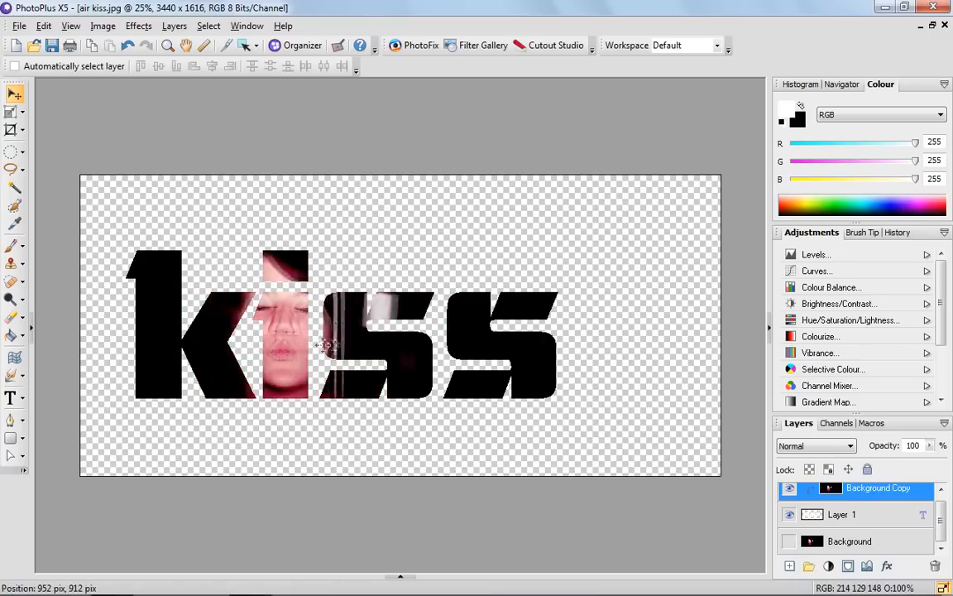
drag(323, 345, 277, 364)
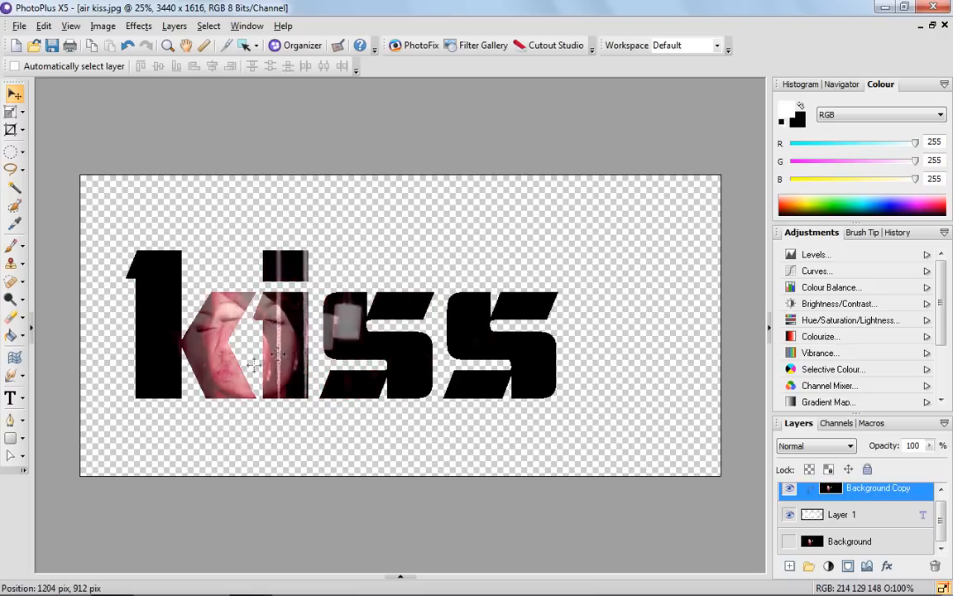